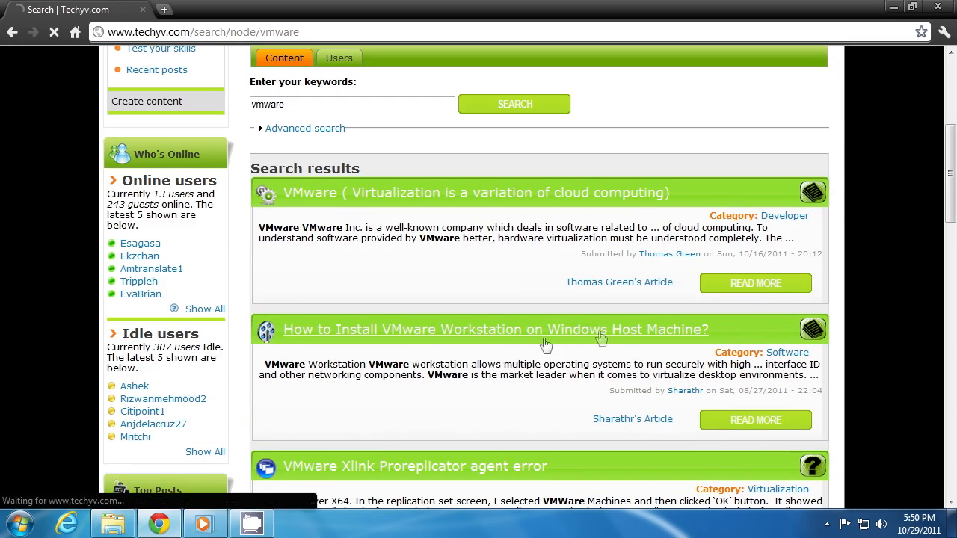
Read the 'How to Install VMware Workstation on Windows Host Machine?' article's overview and advantages
left_click(495, 330)
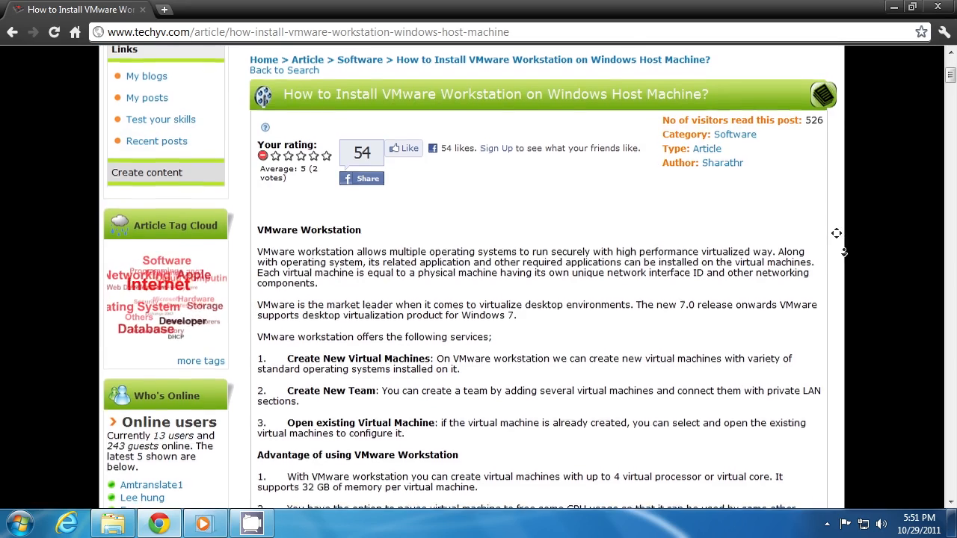
scroll("down", 3)
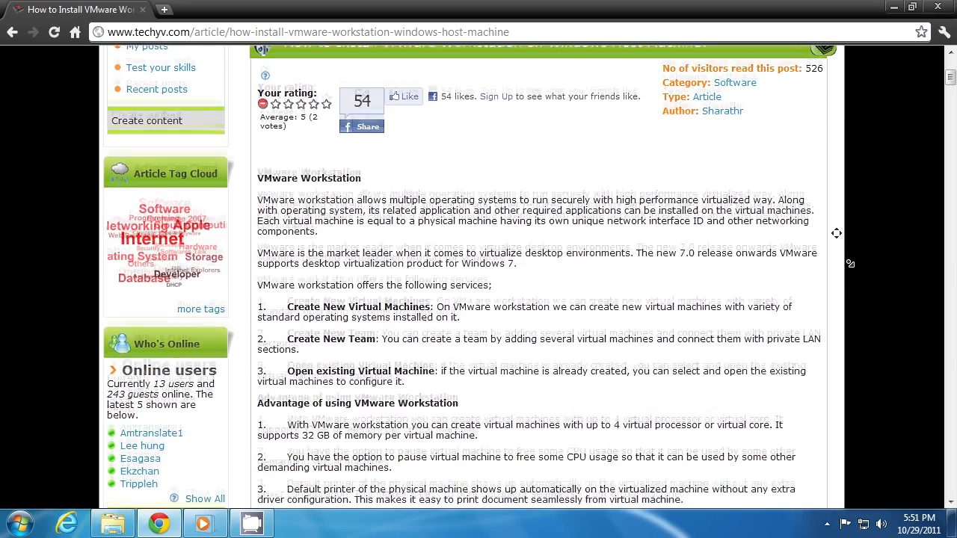
scroll("down", 3)
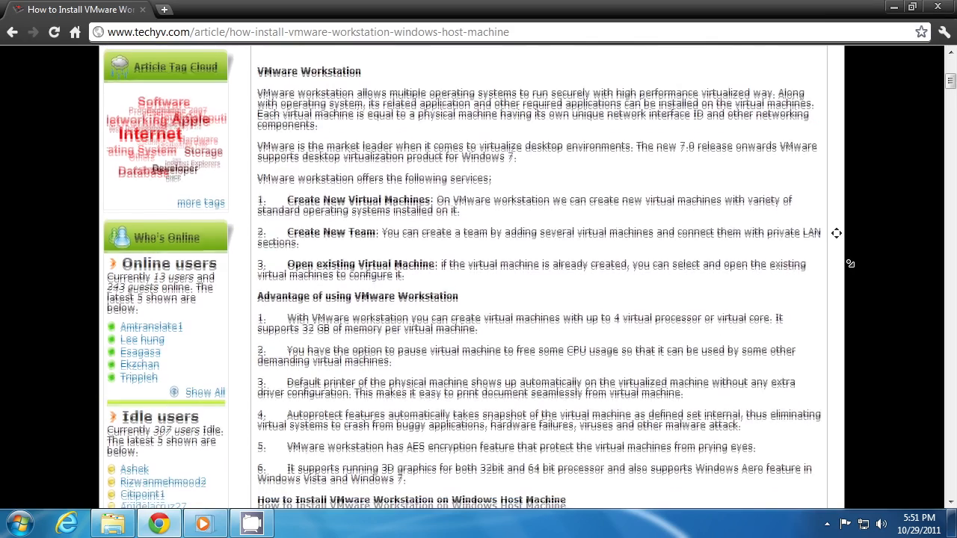
scroll("down", 3)
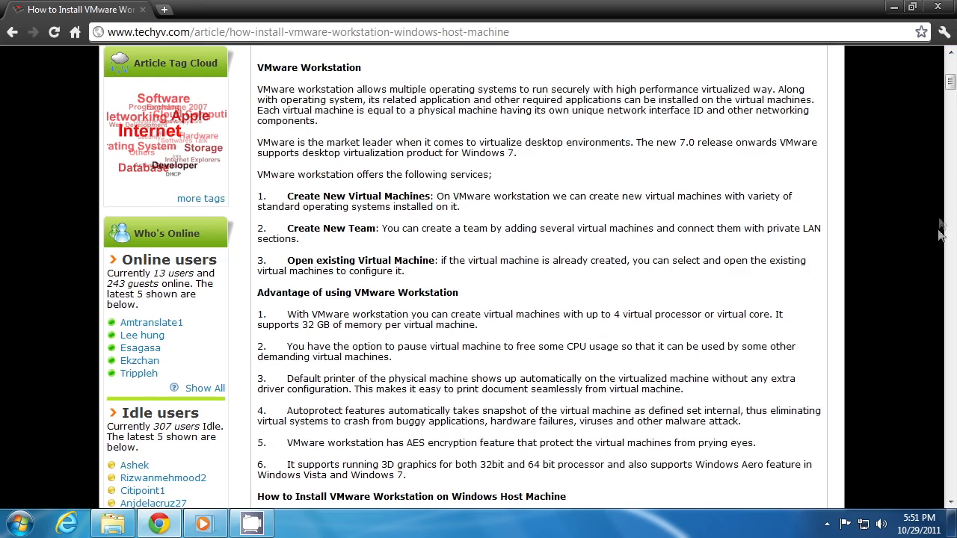
mouse_move(939, 231)
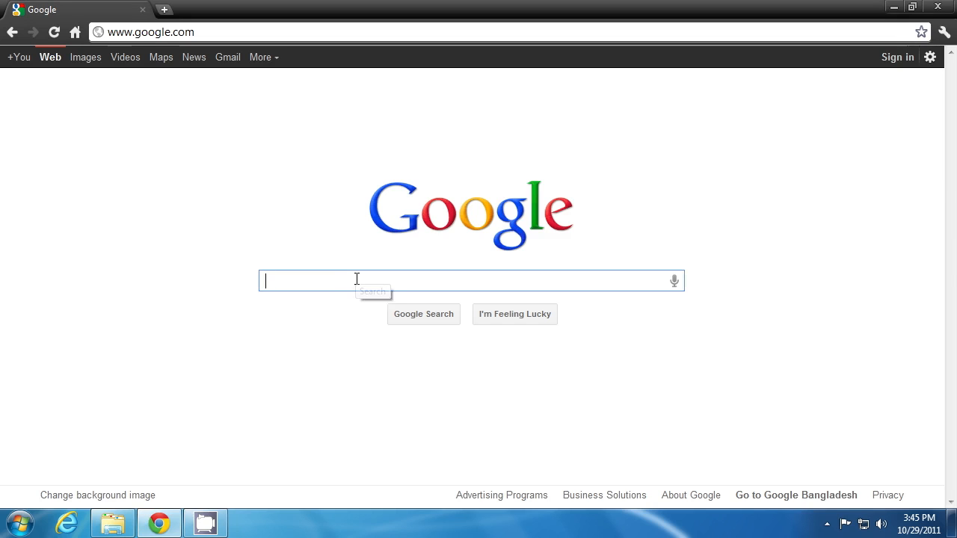
Search Google for 'VMware workstation' and follow the Download VMware Workstation 8.0 result
type("VMware workstation")
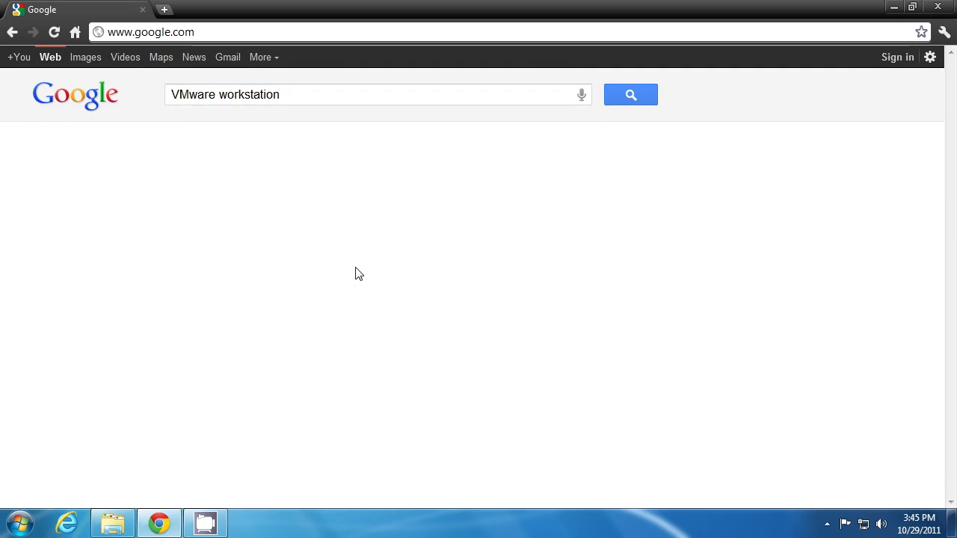
left_click(630, 94)
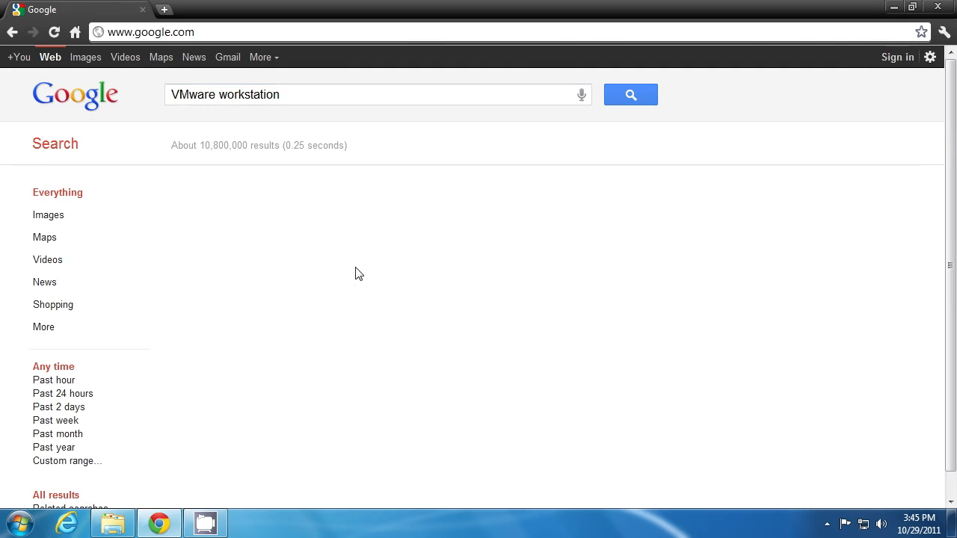
left_click(630, 94)
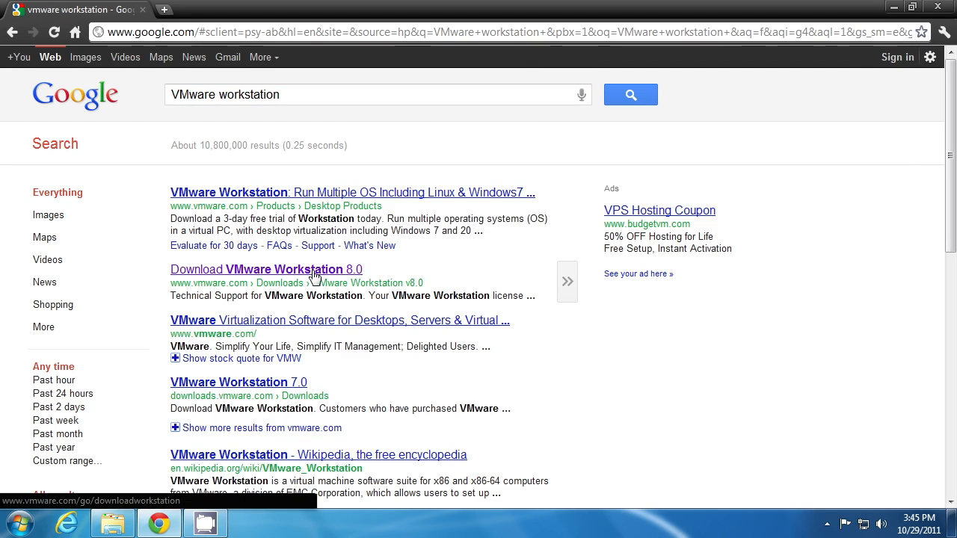
mouse_move(290, 277)
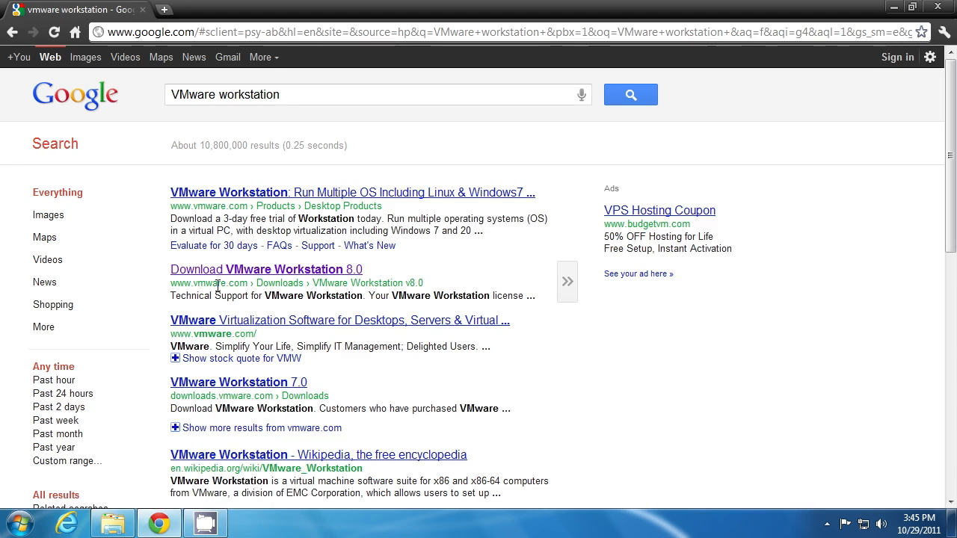
left_click(265, 269)
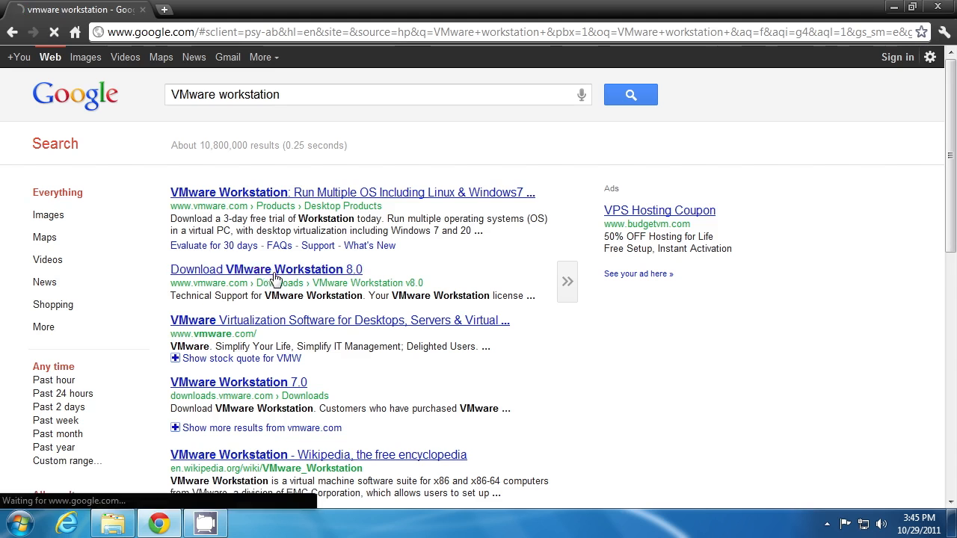
From the Product Index choose VMware Workstation and download version 8.0 for Windows
left_click(266, 269)
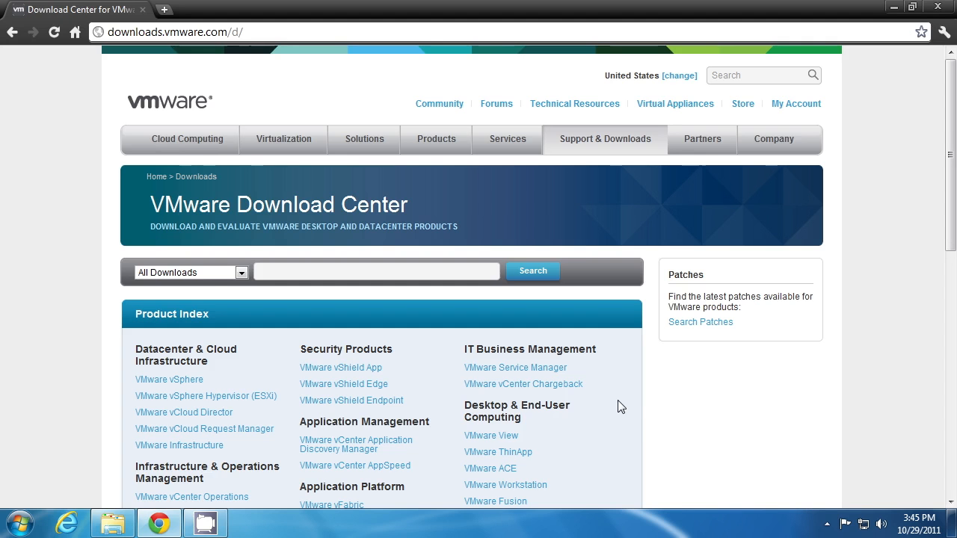
scroll("down", 3)
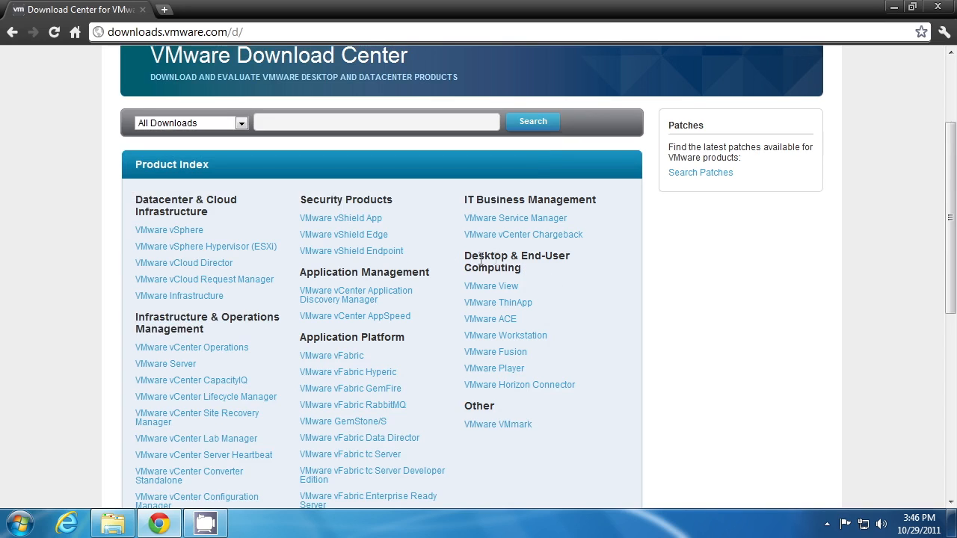
mouse_move(515, 281)
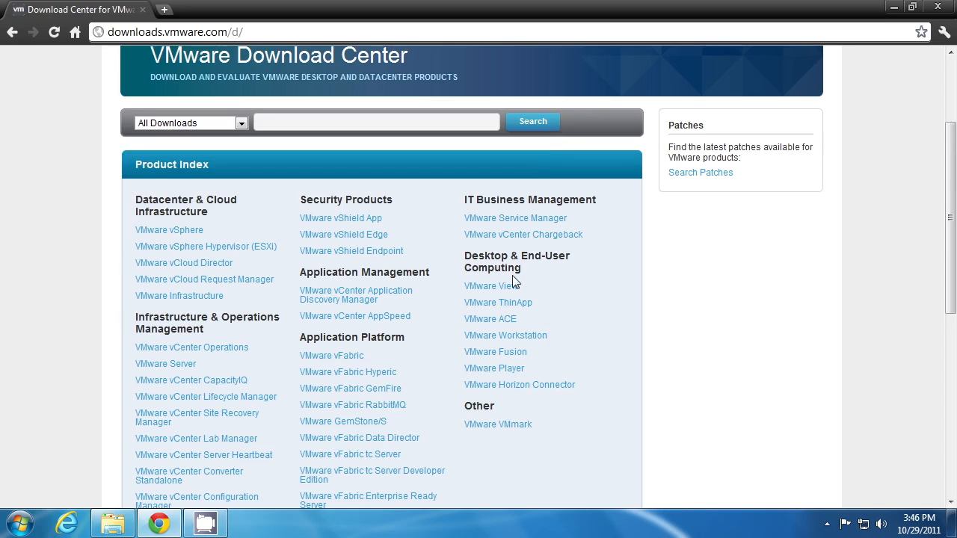
mouse_move(505, 335)
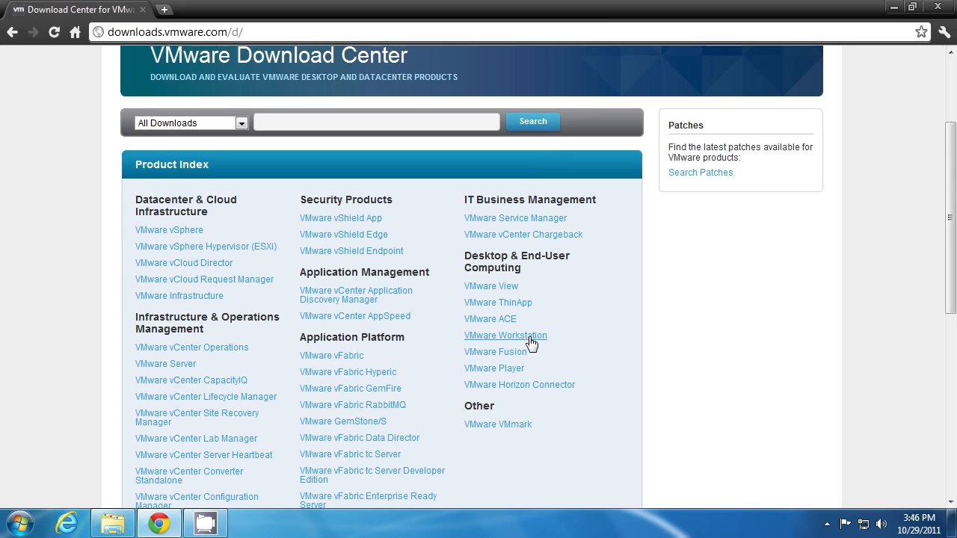
left_click(505, 335)
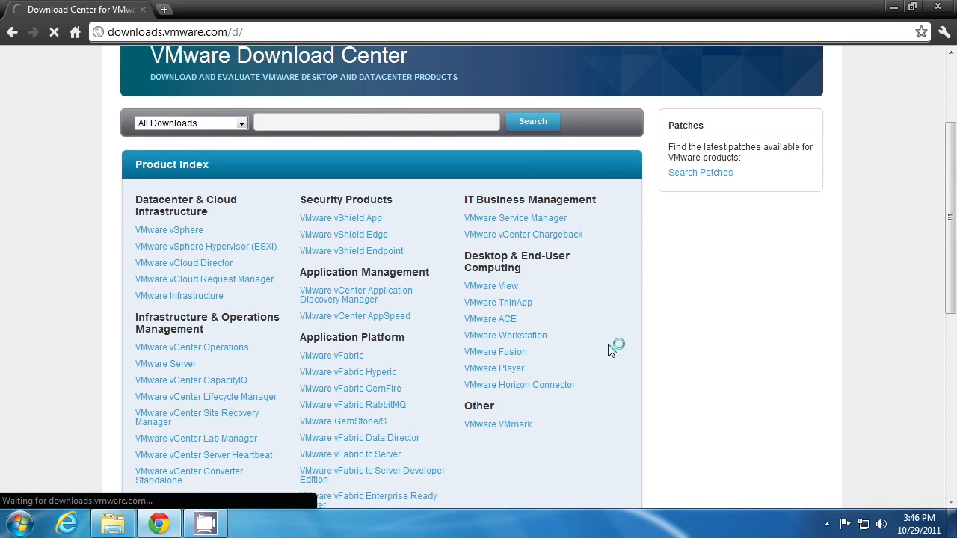
left_click(505, 335)
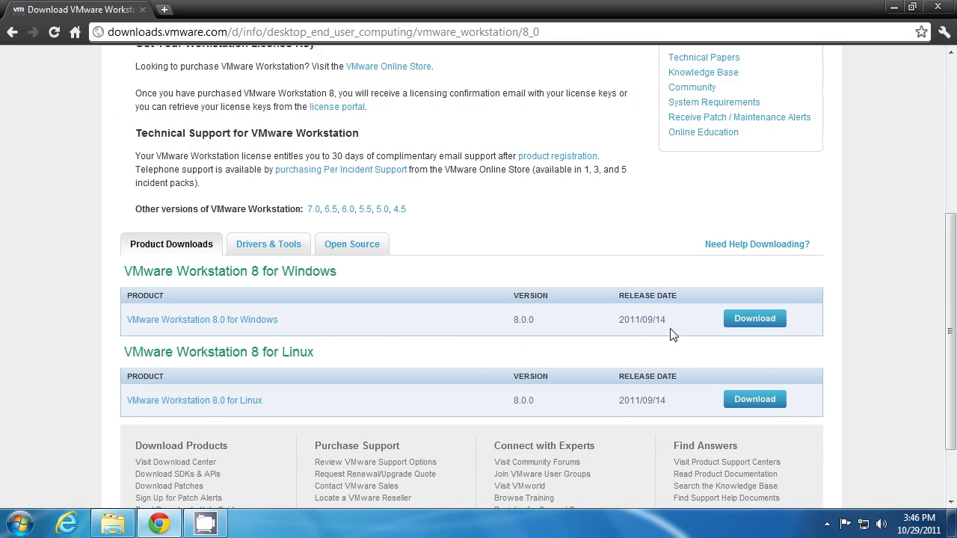
mouse_move(703, 334)
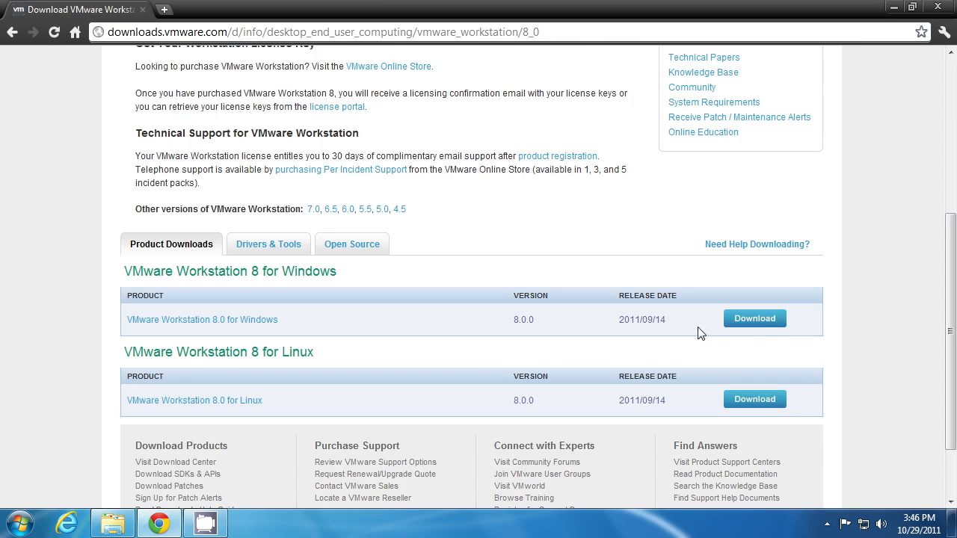
left_click(754, 318)
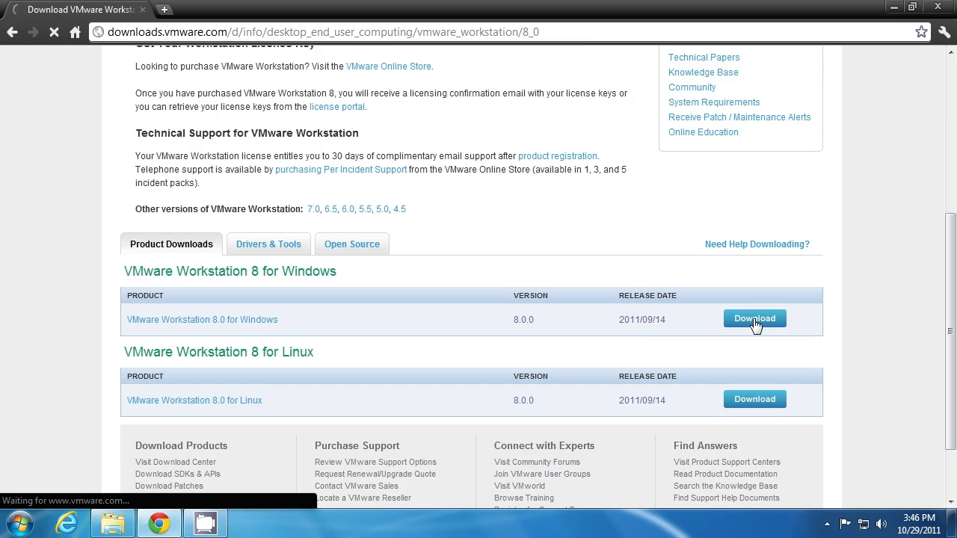
Reach the VMware login page gating the Workstation 8.0 for Windows download
left_click(754, 318)
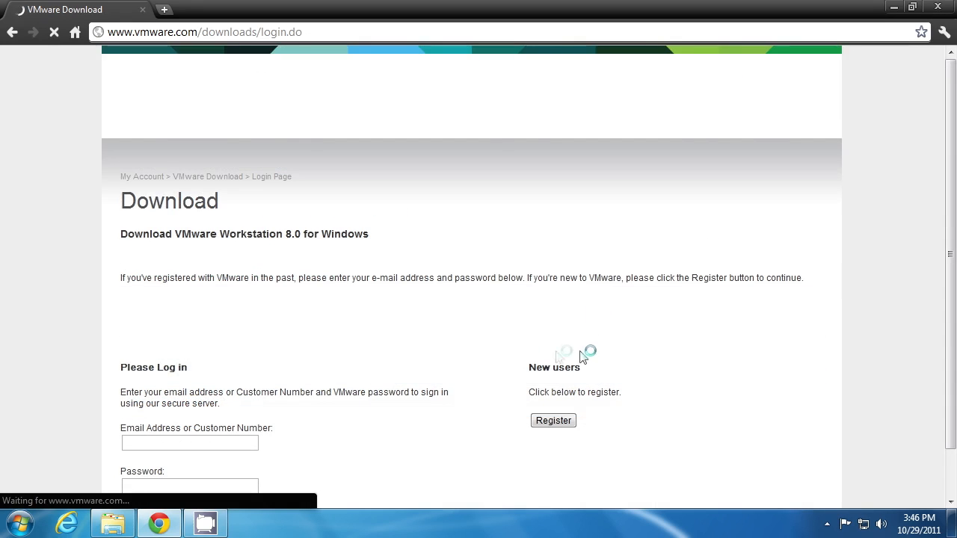
mouse_move(470, 338)
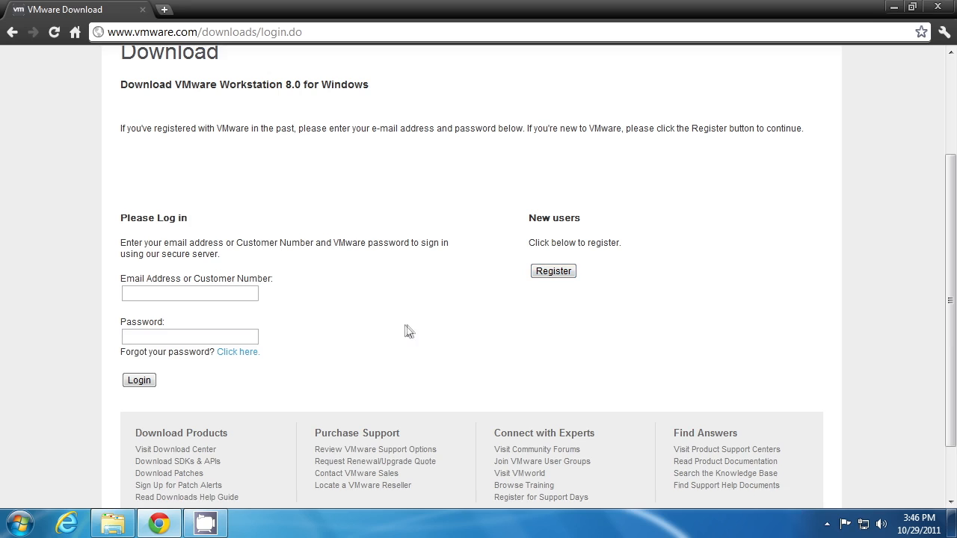
mouse_move(419, 334)
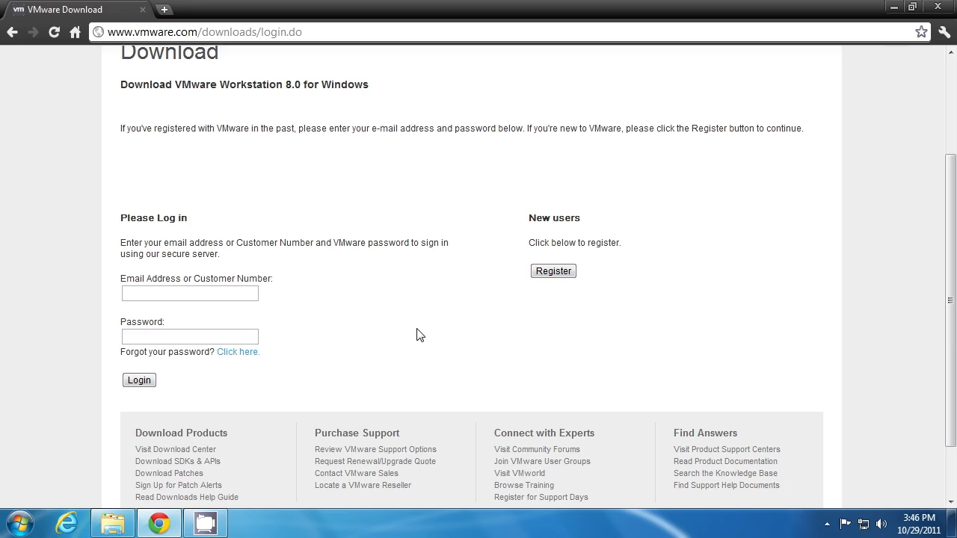
mouse_move(193, 427)
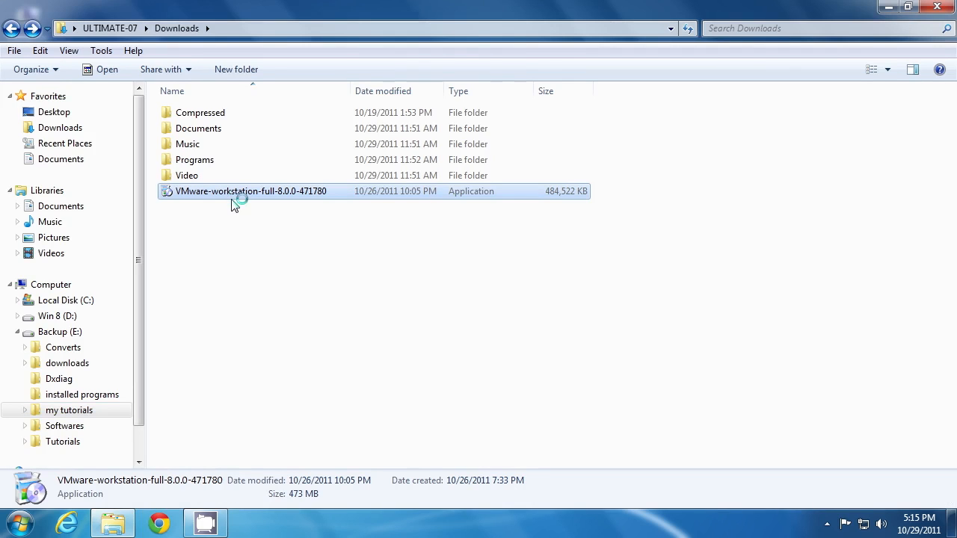
Run VMware-workstation-full-8.0.0-471780 from Downloads, allowing it past the security warning
double_click(251, 191)
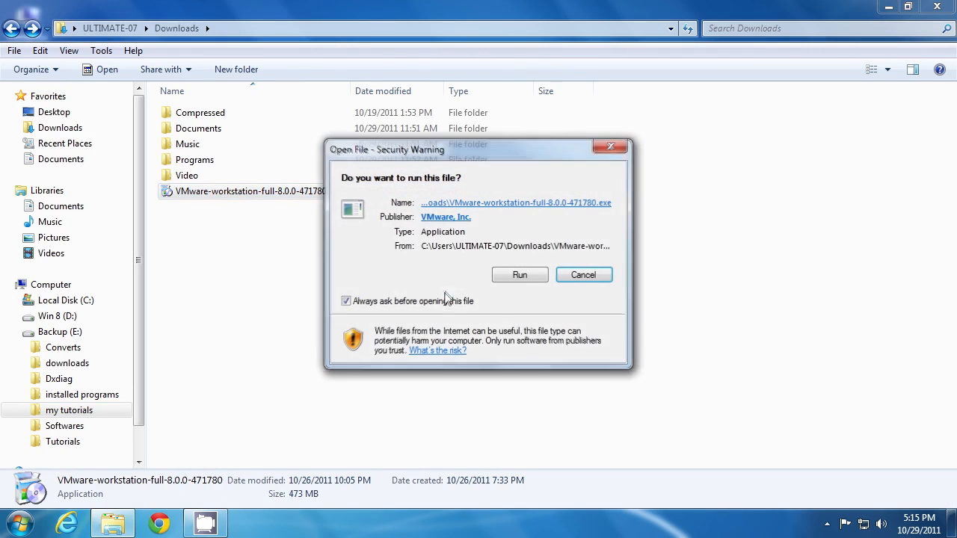
left_click(519, 275)
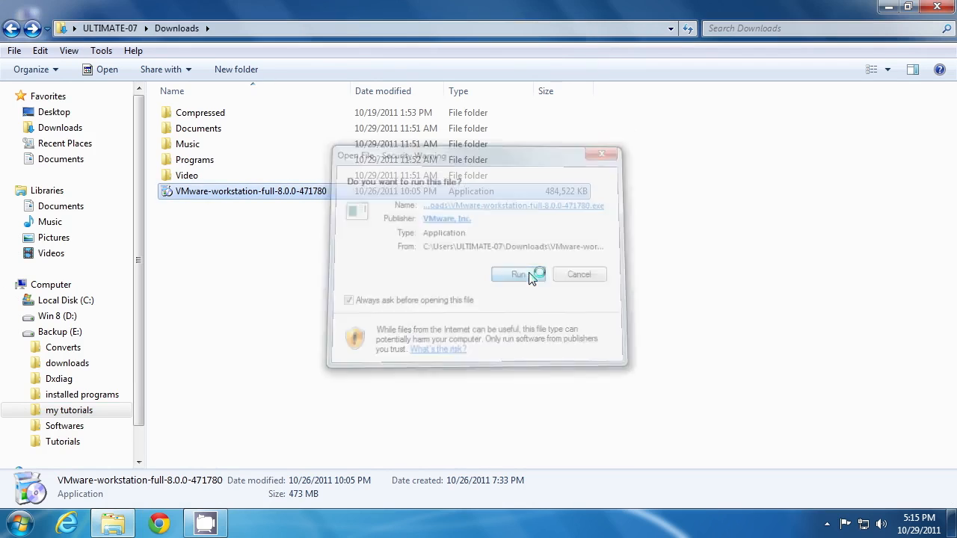
left_click(516, 275)
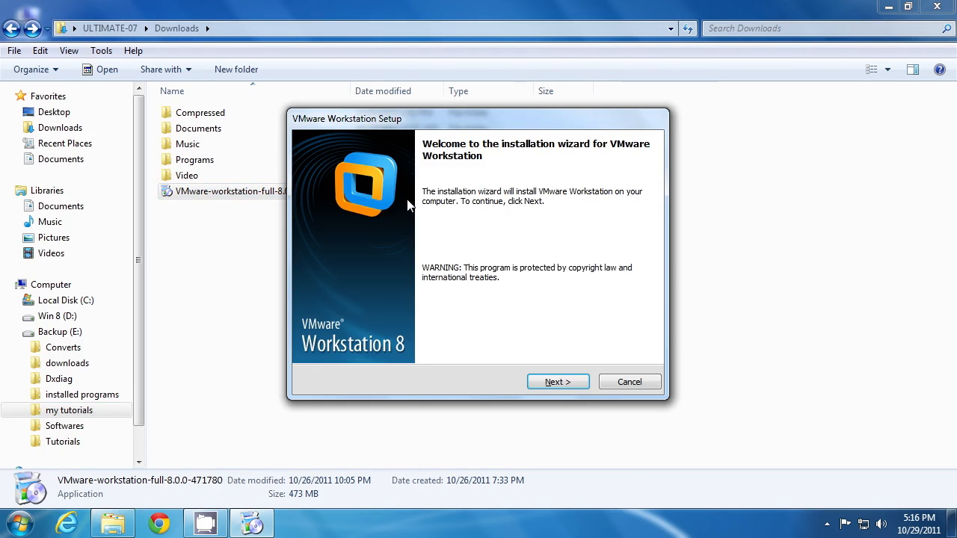
mouse_move(557, 381)
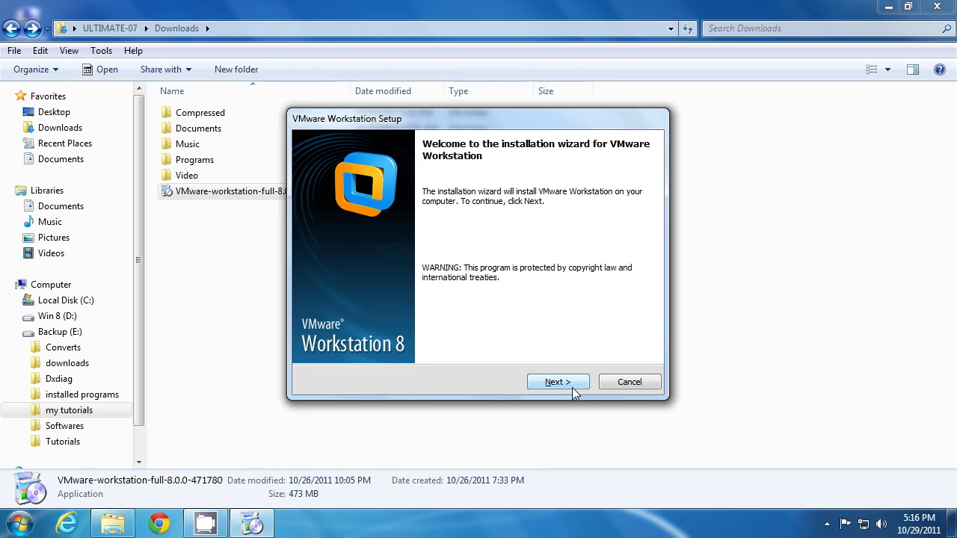
Choose a Typical installation kept at C:\Program Files\VMware\VMware Workstation
left_click(558, 382)
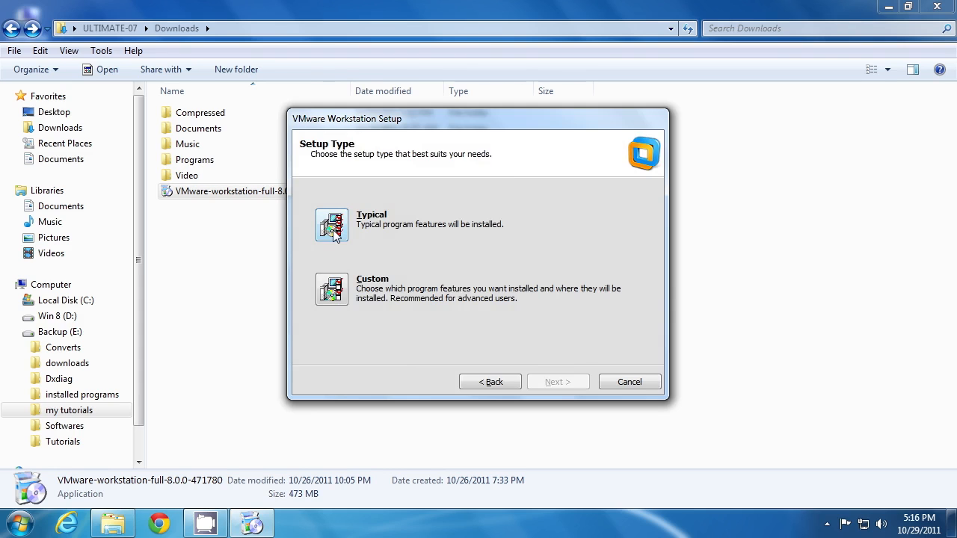
left_click(331, 288)
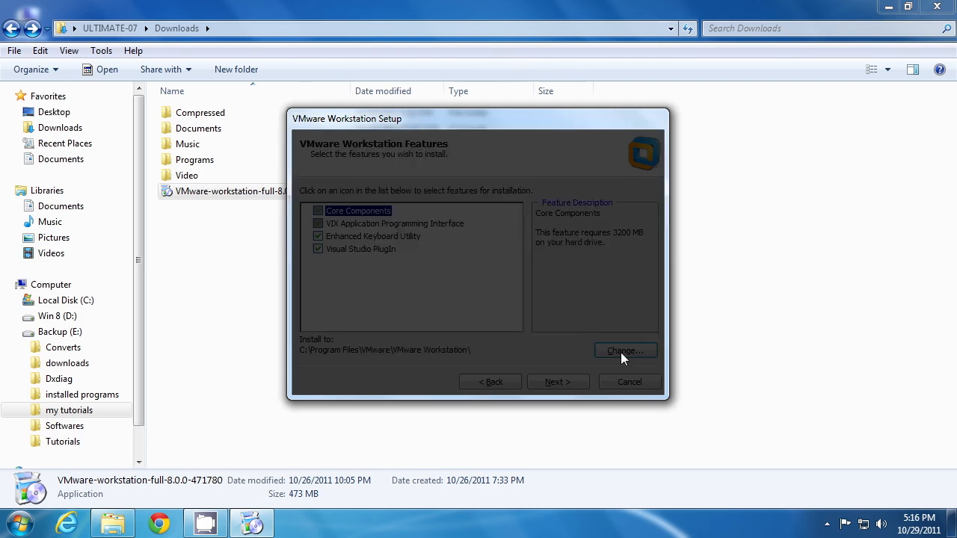
left_click(624, 351)
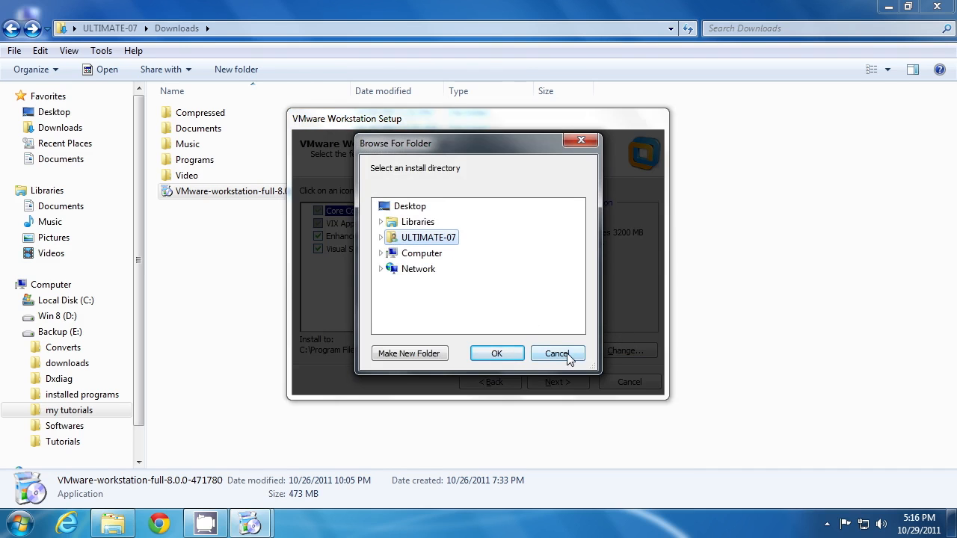
left_click(558, 352)
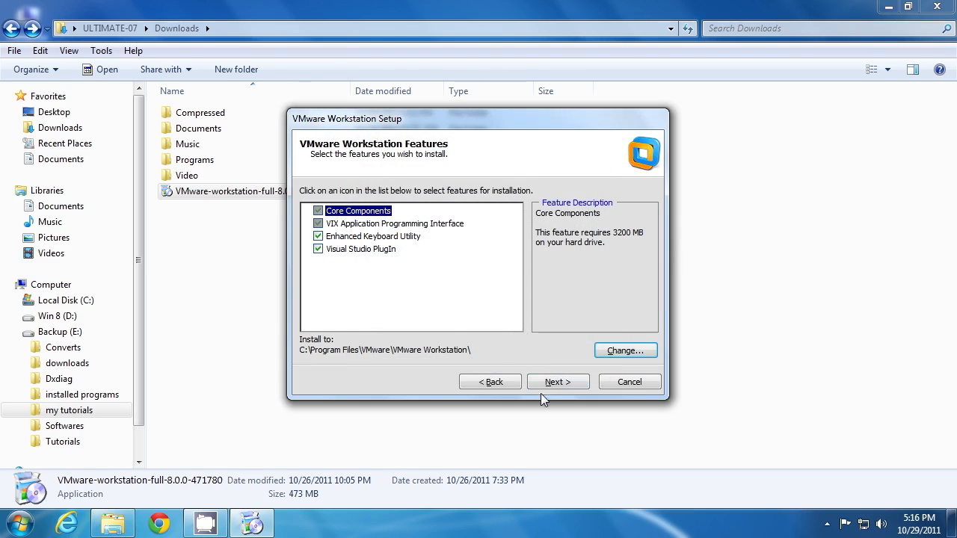
Keep the default features, shared VMs folder and HTTPS port 443, and continue
left_click(558, 382)
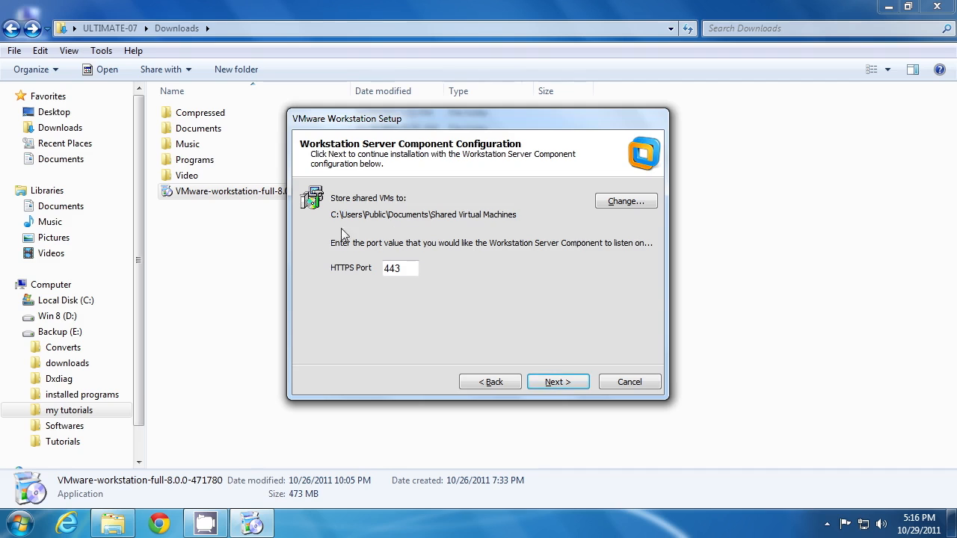
mouse_move(327, 236)
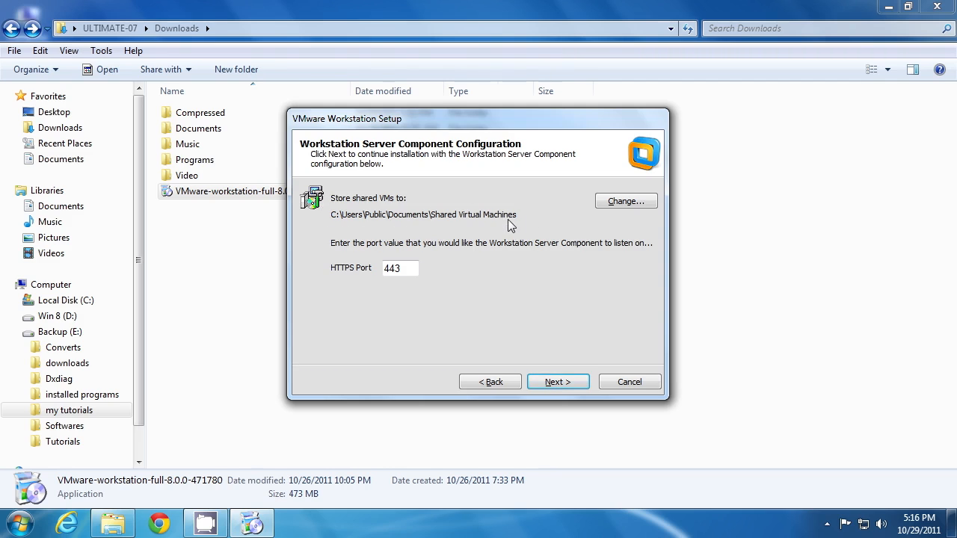
left_click(626, 201)
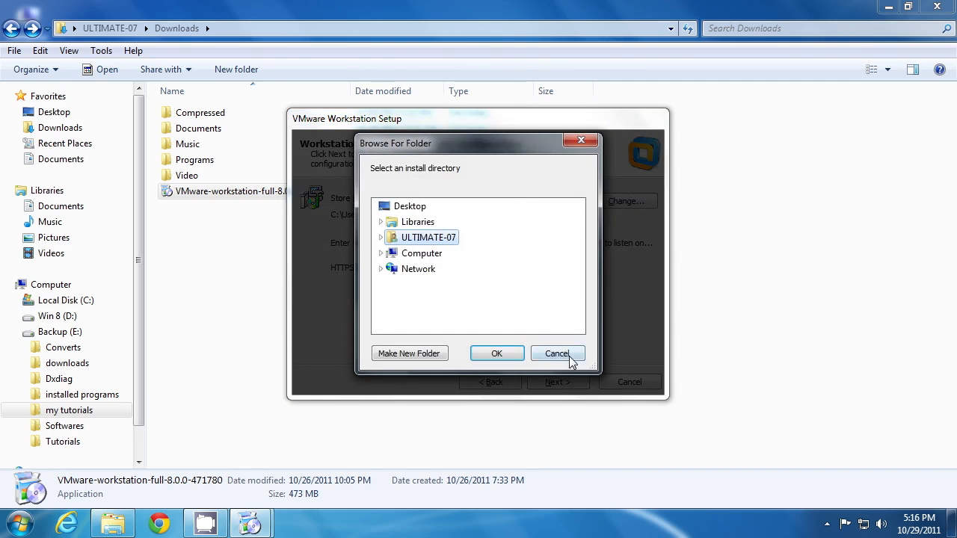
left_click(557, 353)
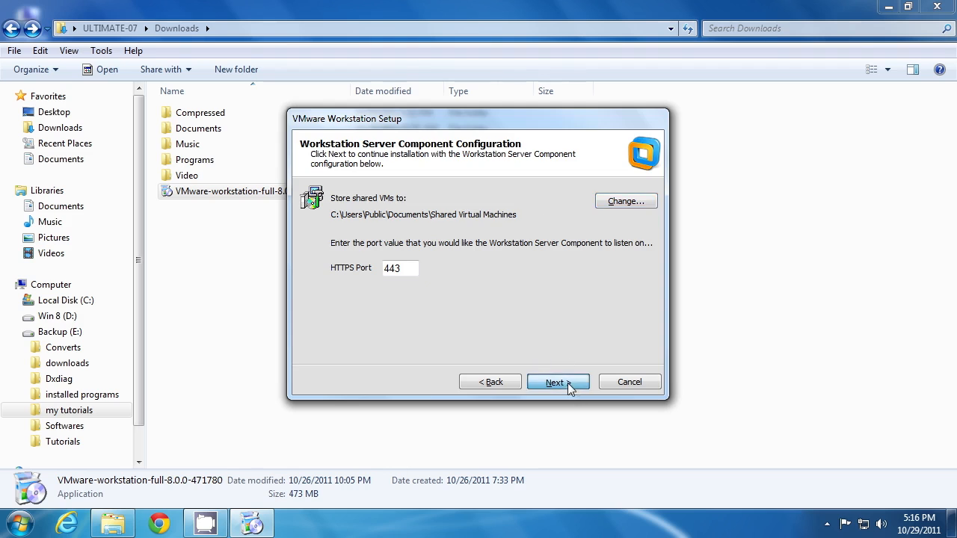
left_click(558, 382)
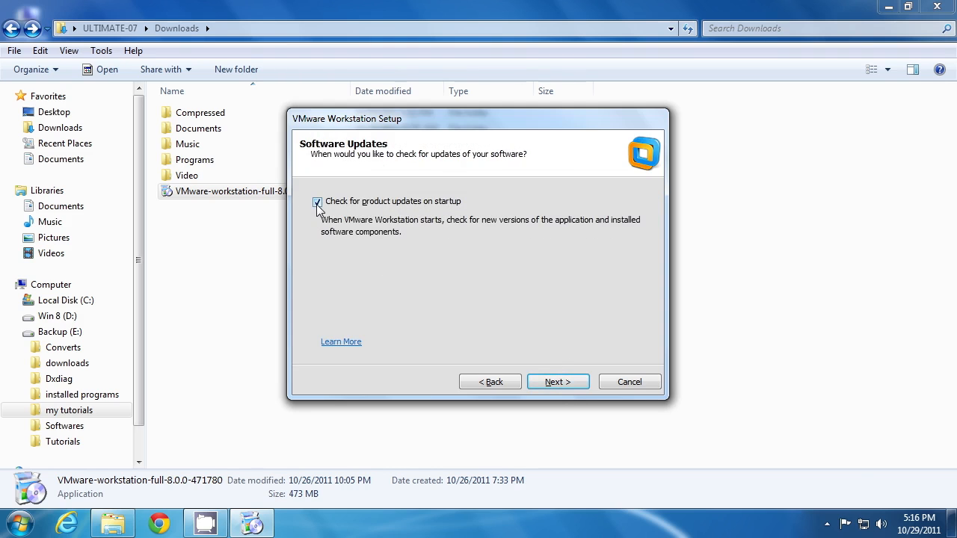
Keep 'Check for product updates on startup' and 'Help improve VMware Workstation' enabled
left_click(556, 382)
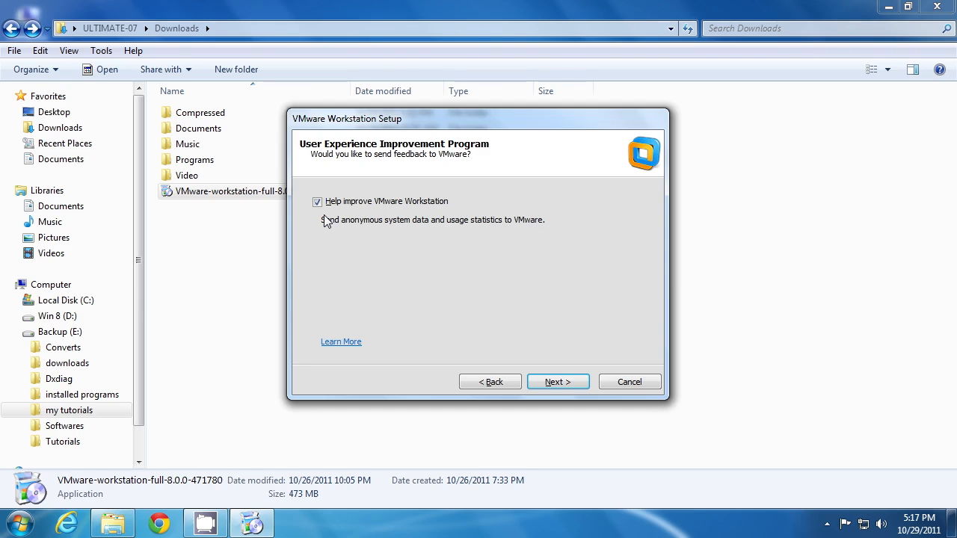
mouse_move(328, 213)
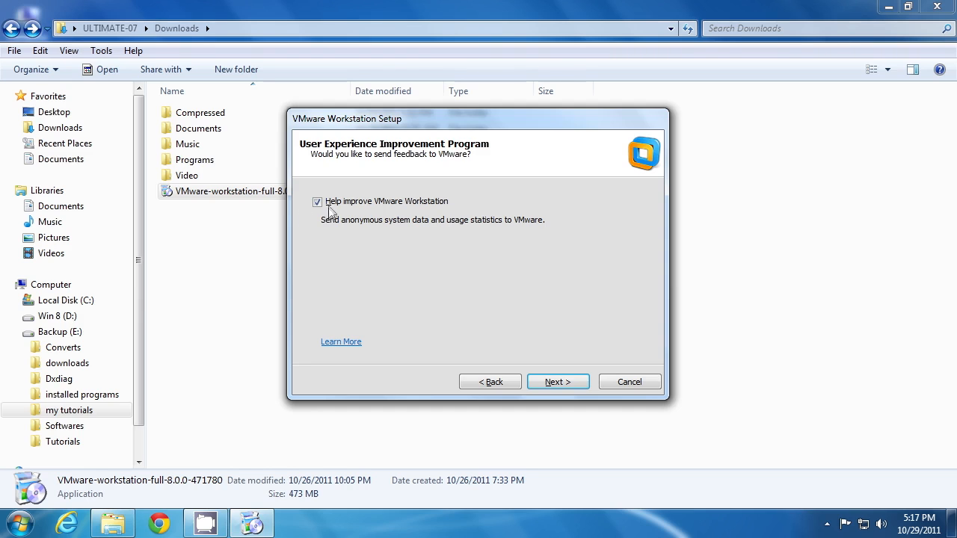
mouse_move(341, 217)
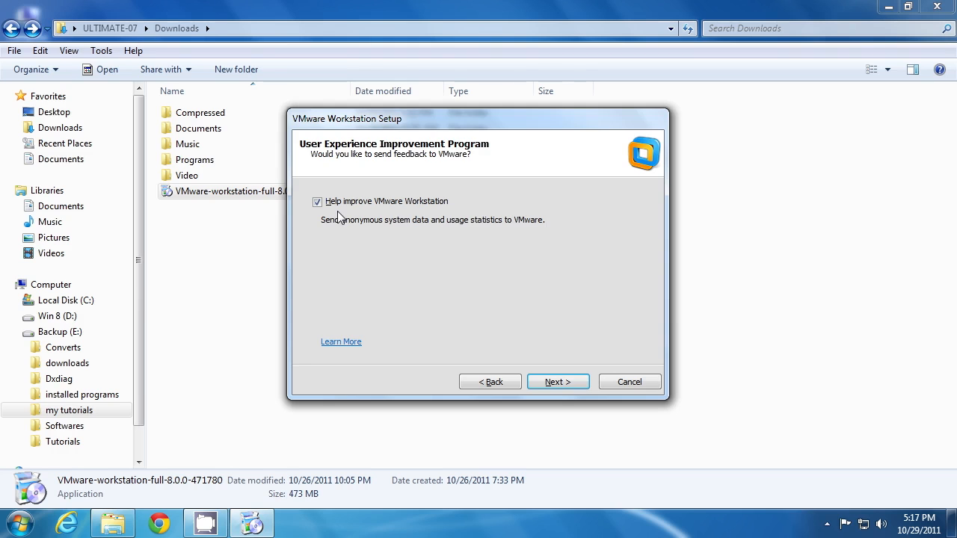
left_click(558, 382)
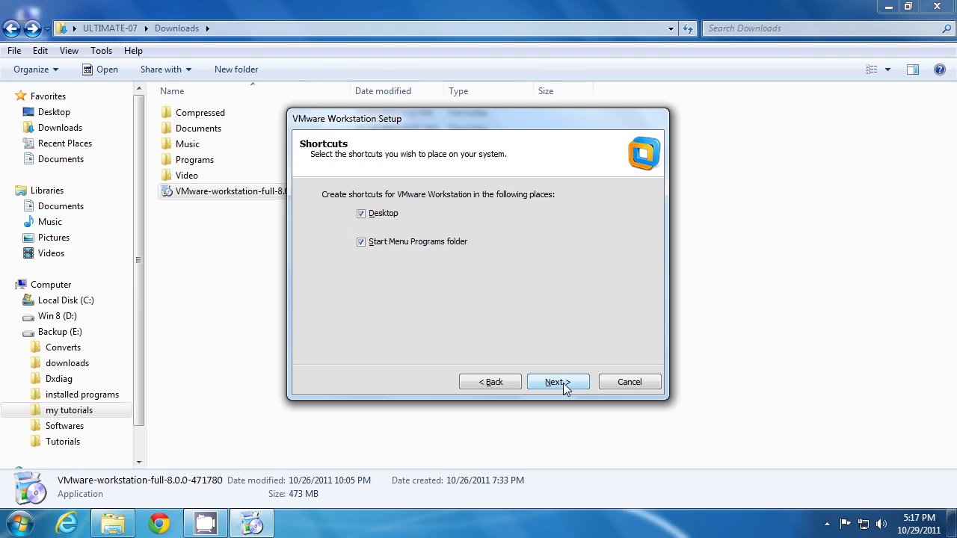
Keep desktop and Start Menu shortcuts, install VMware Workstation, and skip the license key
left_click(557, 382)
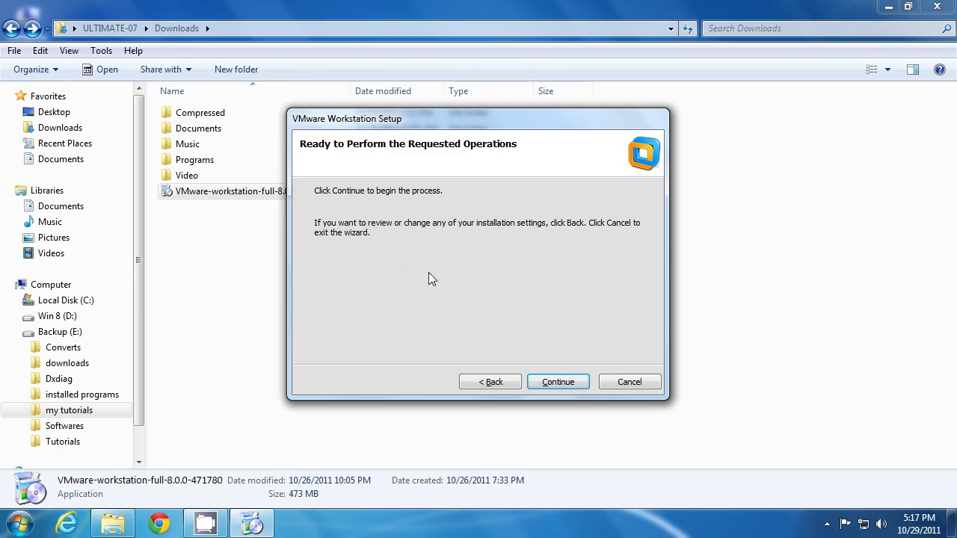
mouse_move(558, 382)
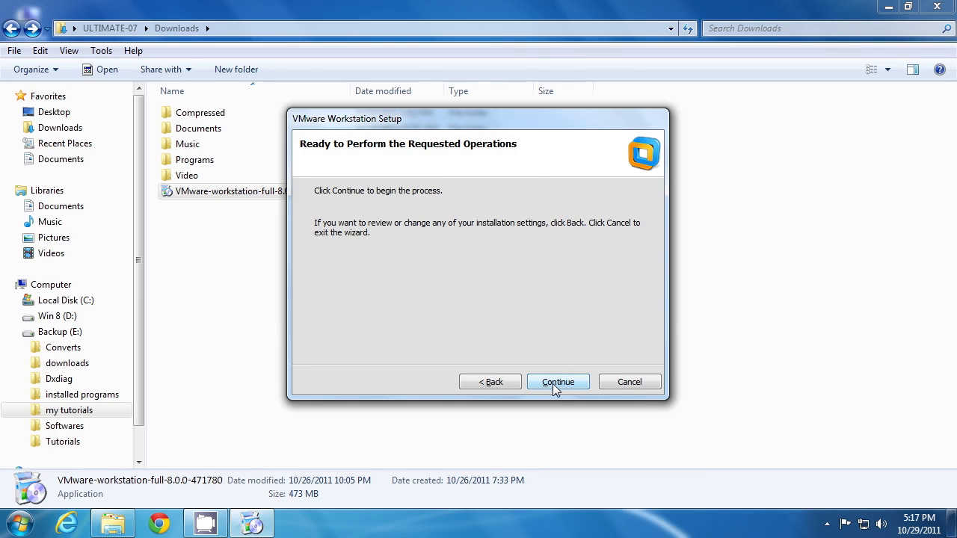
left_click(557, 382)
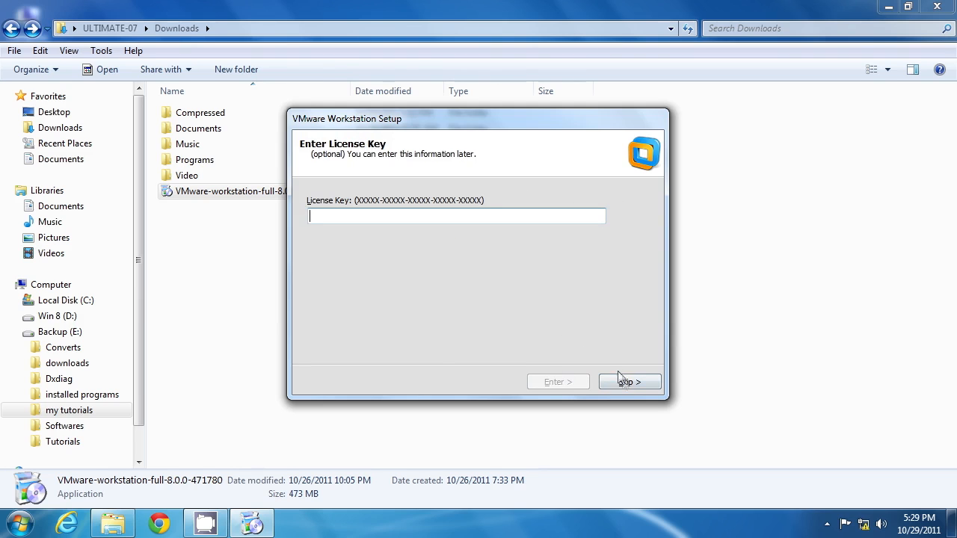
left_click(628, 382)
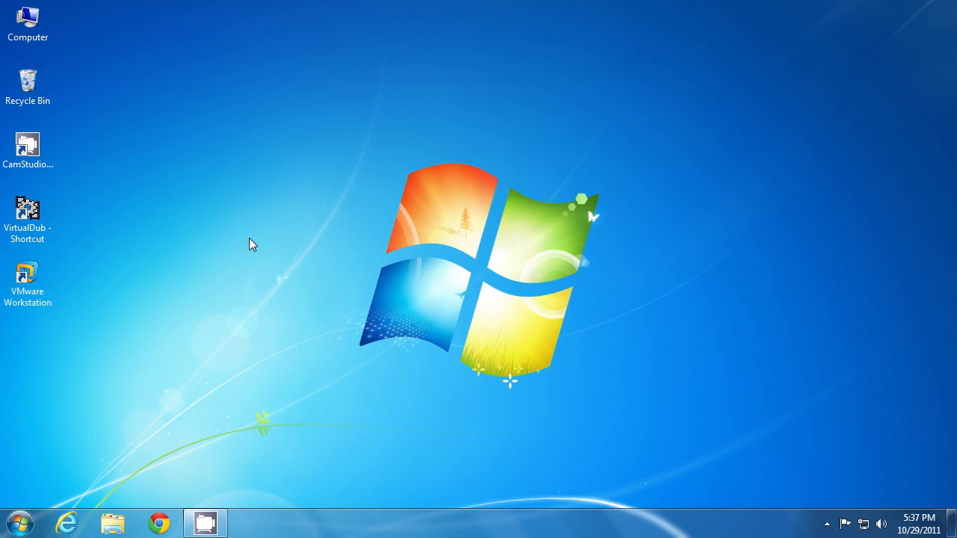
Check the VMware tray icon status and accept the license agreement with 'Yes, I accept'
left_click(827, 523)
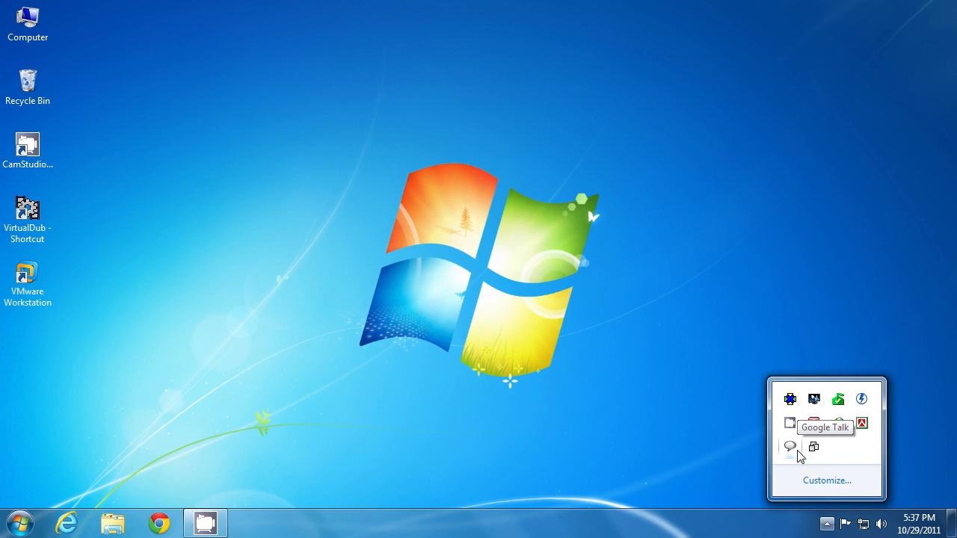
mouse_move(814, 447)
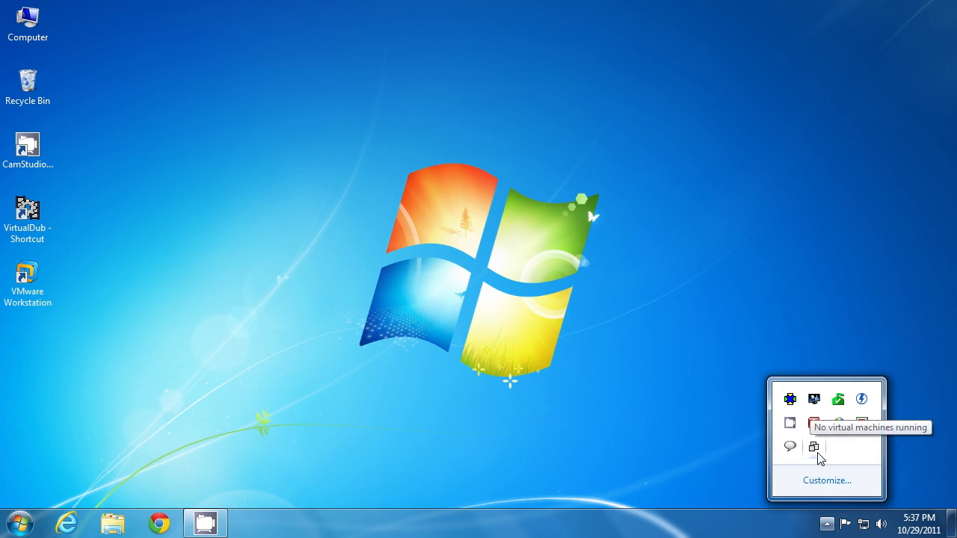
mouse_move(471, 247)
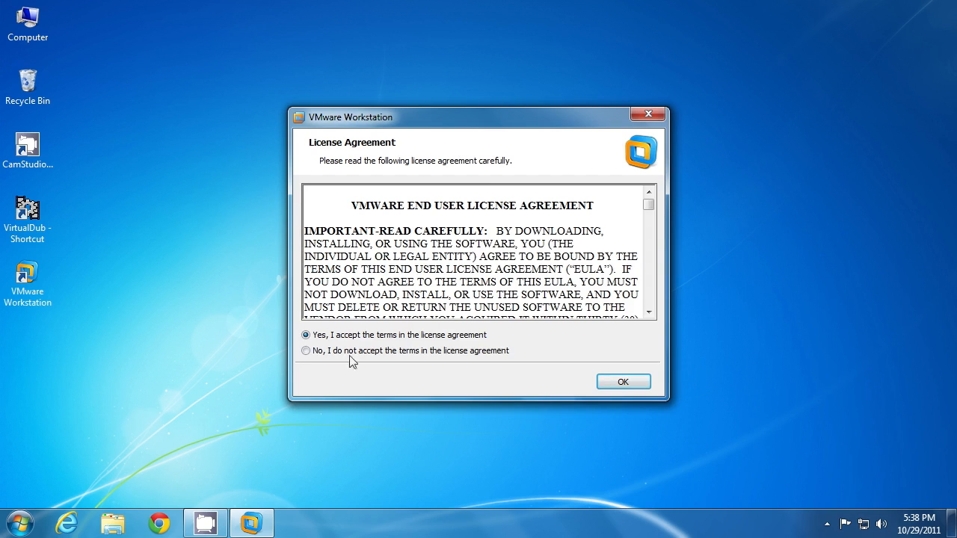
left_click(622, 381)
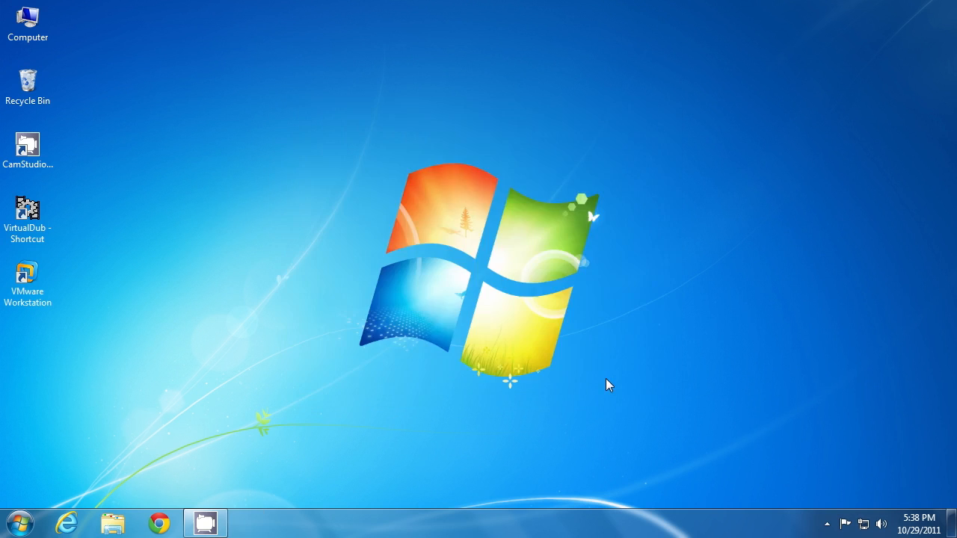
Start VMware Workstation 8 maximized and hover the Home tab's Create a New Virtual Machine option
double_click(28, 281)
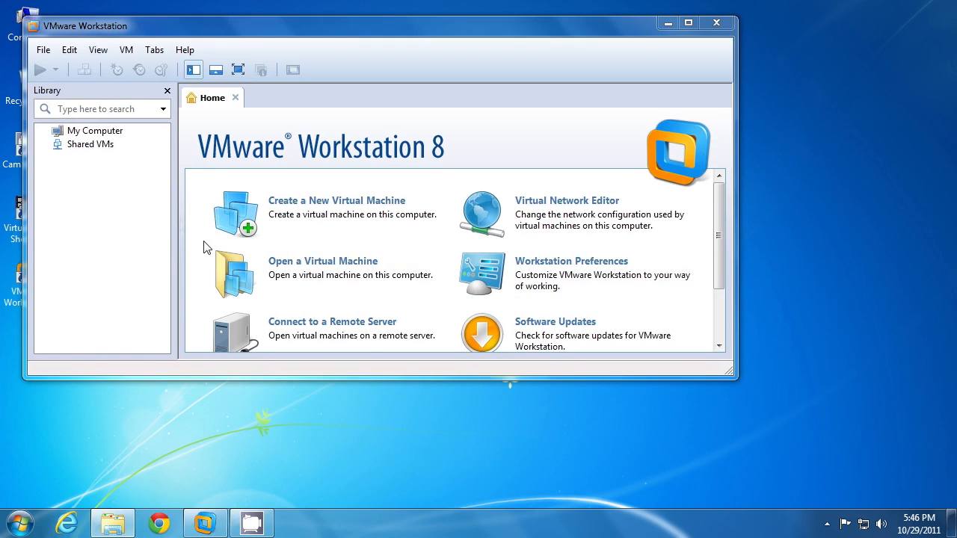
left_click(687, 22)
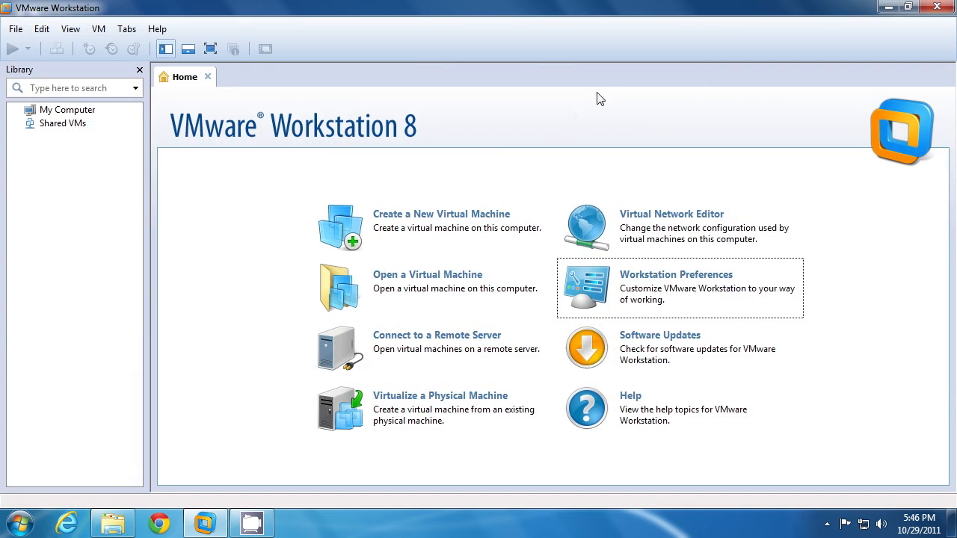
mouse_move(103, 222)
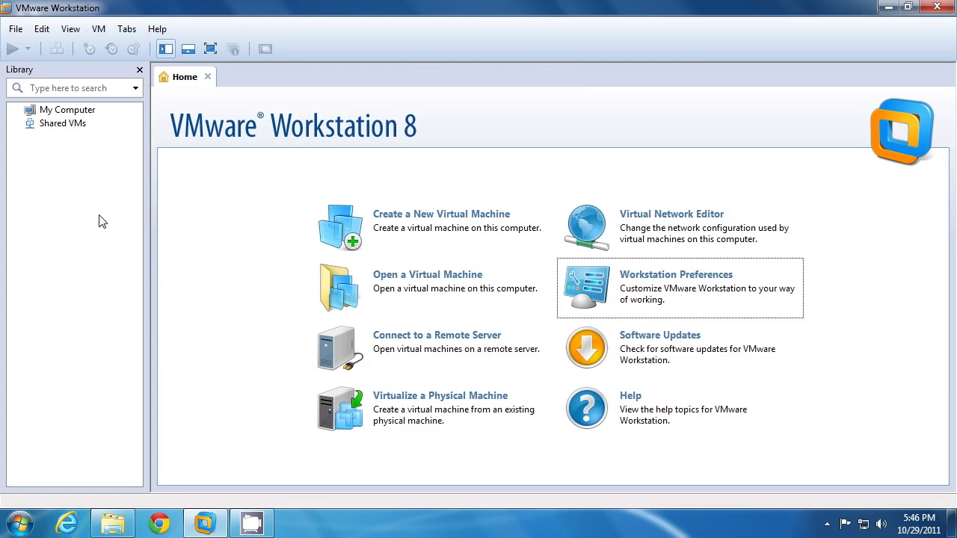
mouse_move(97, 166)
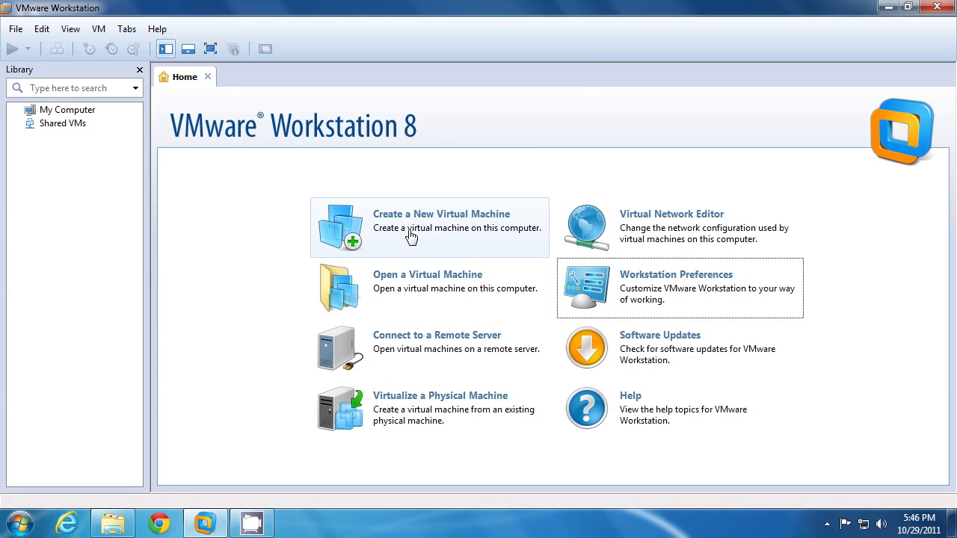
left_click(429, 227)
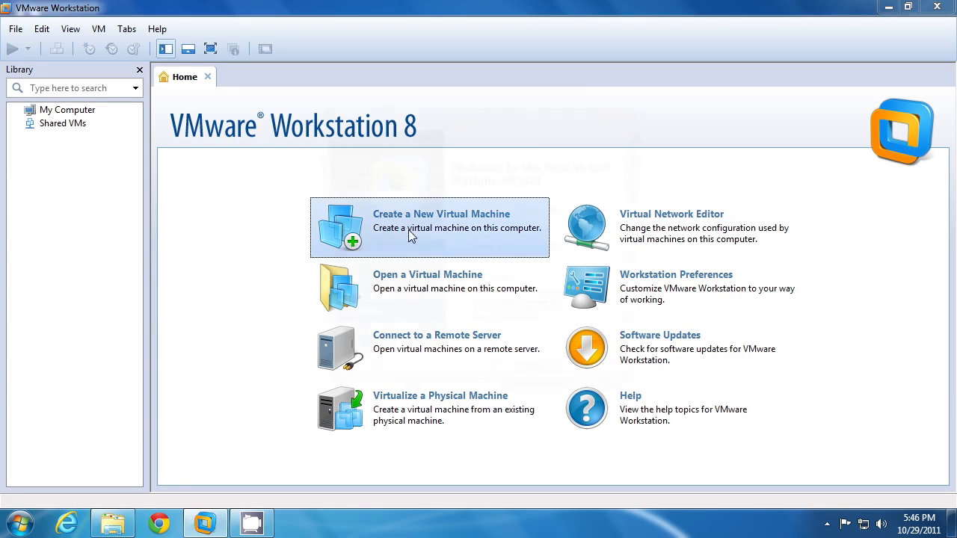
mouse_move(426, 288)
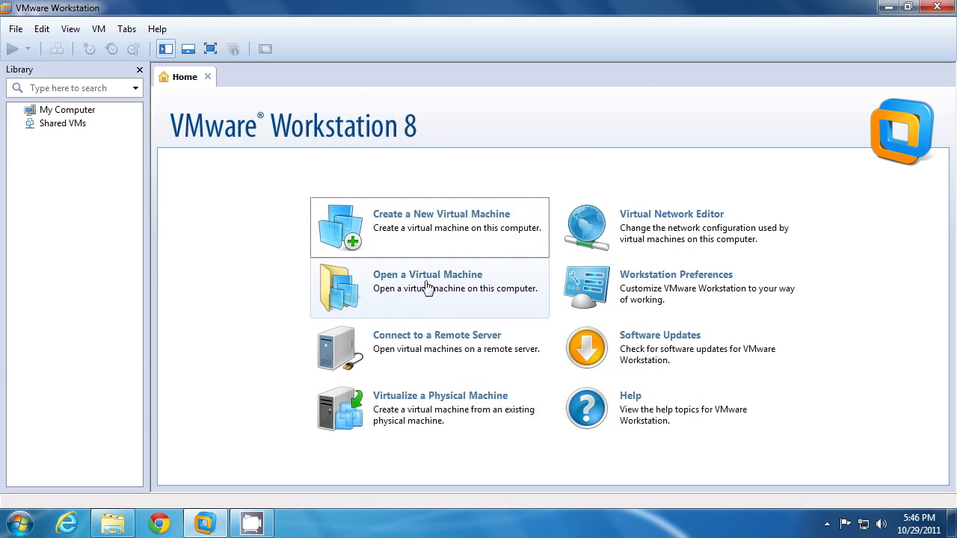
mouse_move(426, 288)
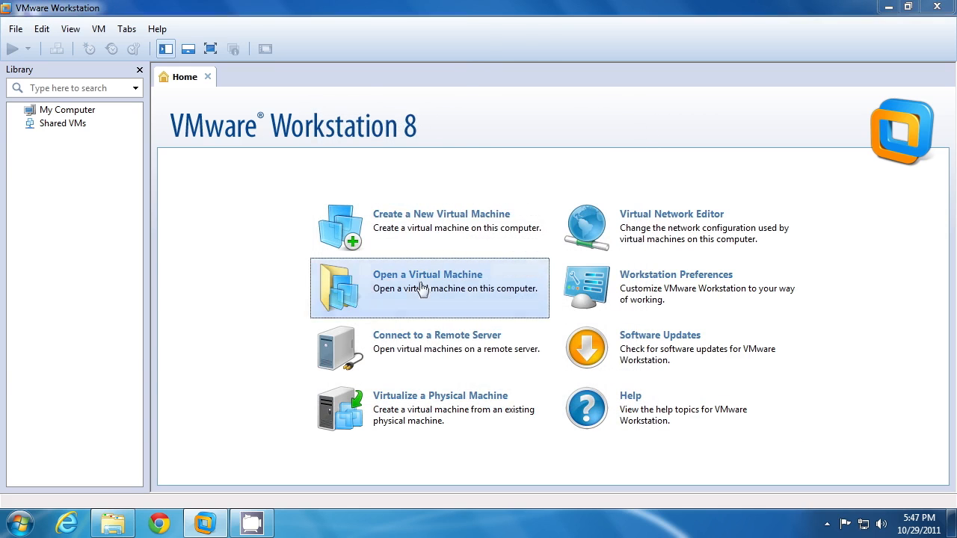
mouse_move(636, 294)
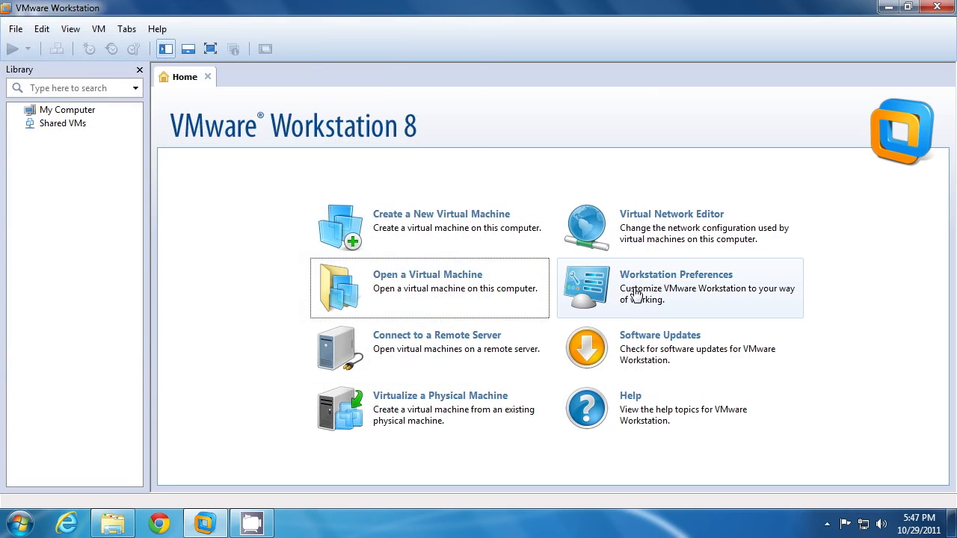
mouse_move(639, 294)
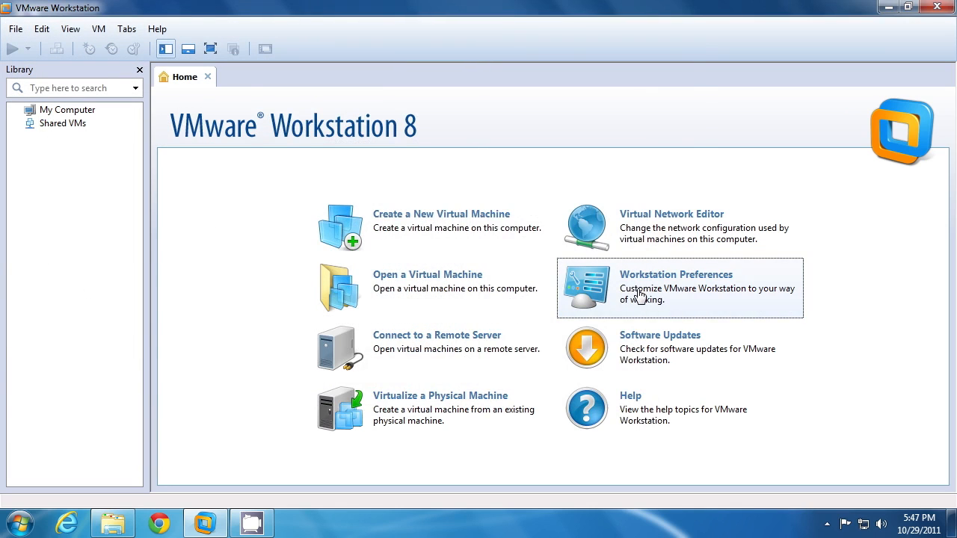
left_click(675, 288)
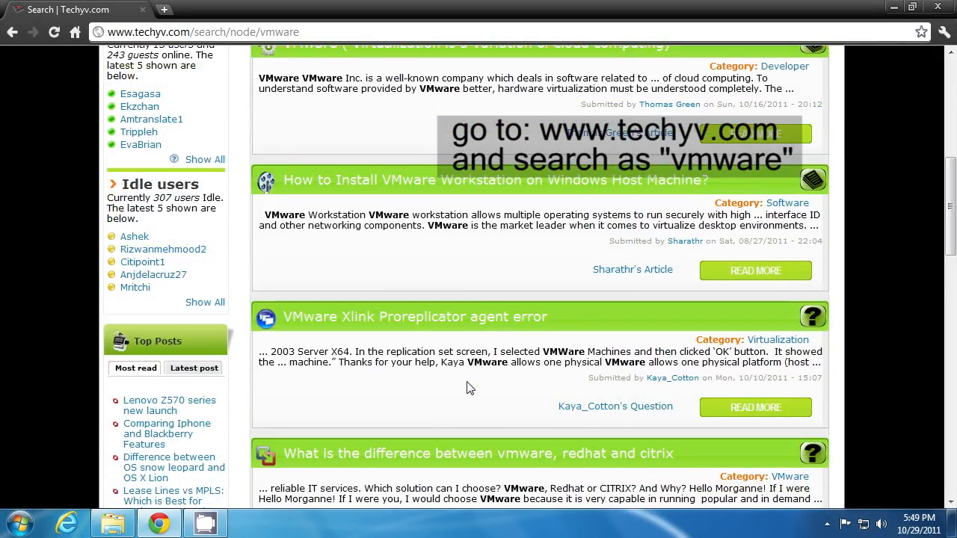
scroll("down", 3)
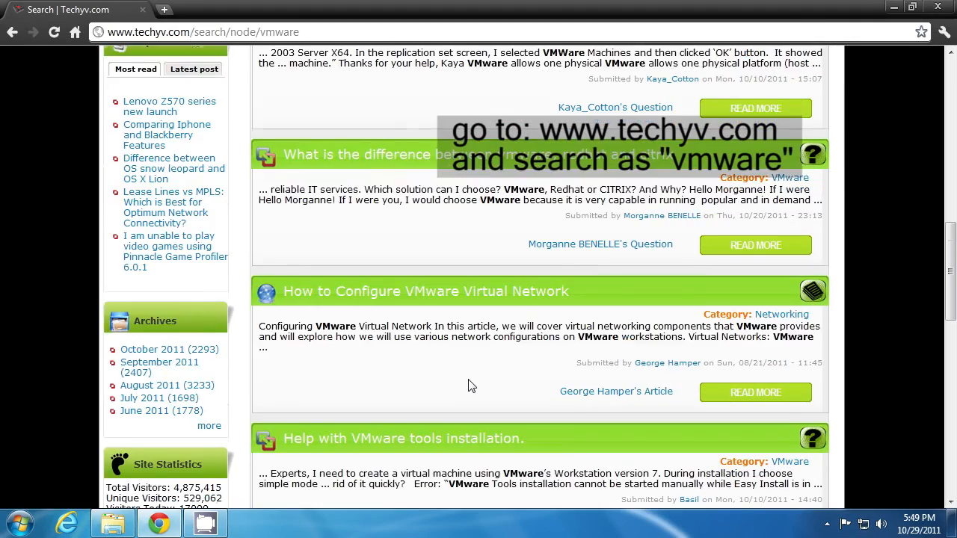
scroll("up", 3)
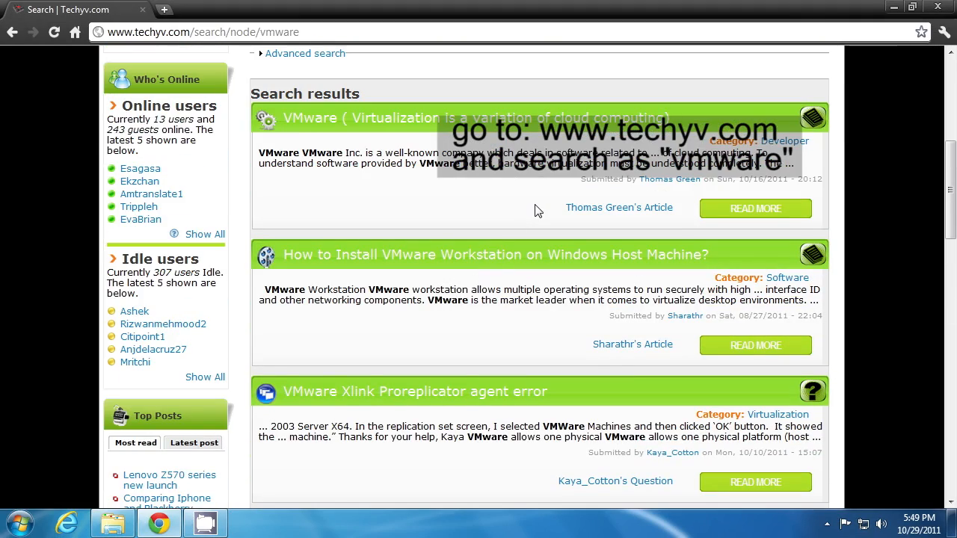